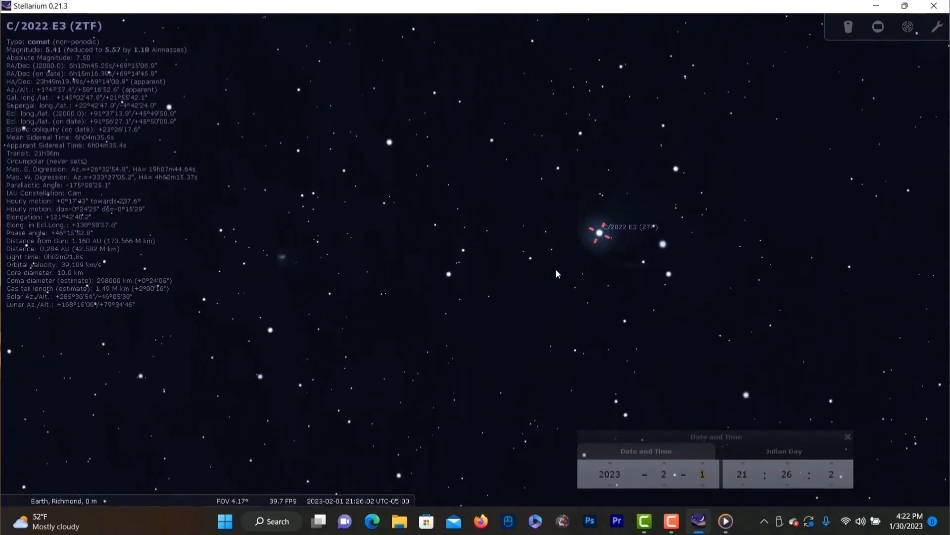
Zoom in on comet C/2022 E3 (ZTF), then zoom out to its surrounding star field.
{"action": "scroll", "scroll_direction": "up", "scroll_amount": 3}
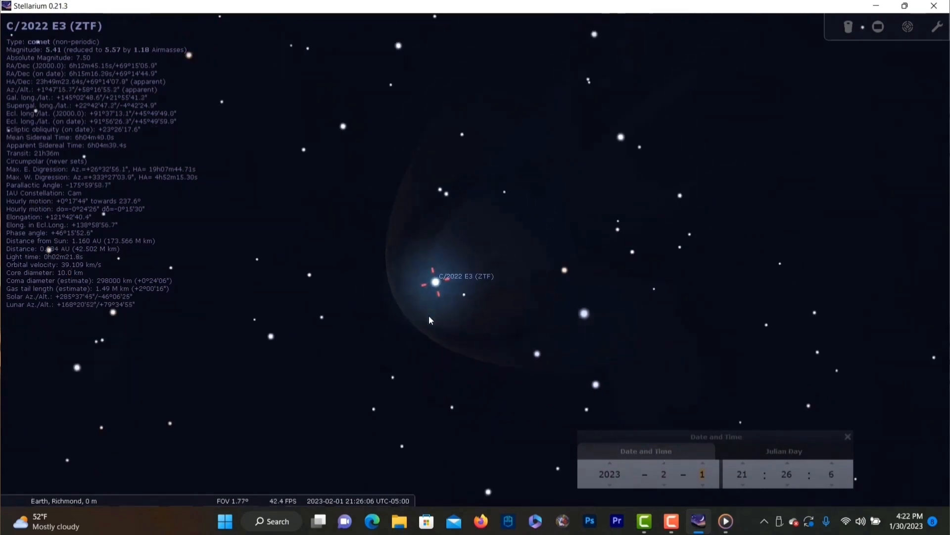
{"action": "scroll", "scroll_direction": "down", "scroll_amount": 3}
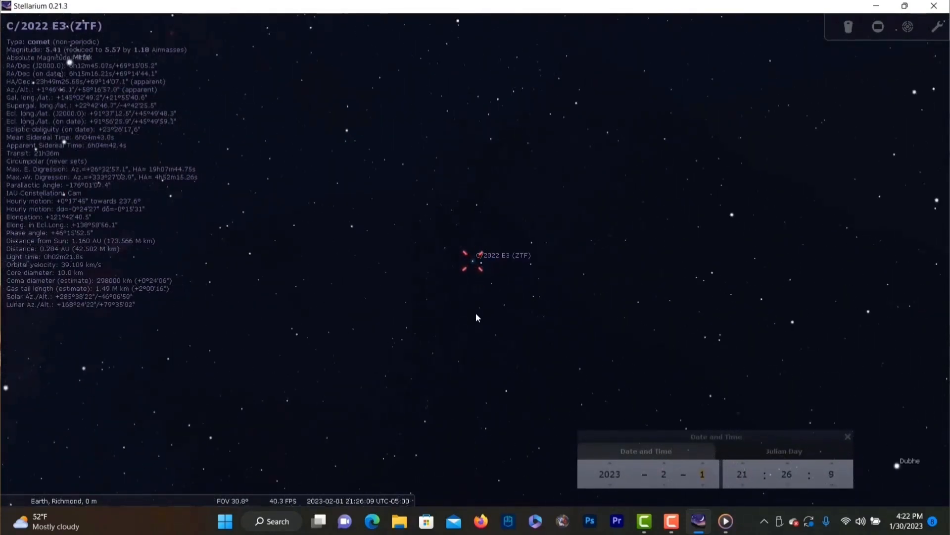
{"action": "scroll", "scroll_direction": "down", "scroll_amount": 3}
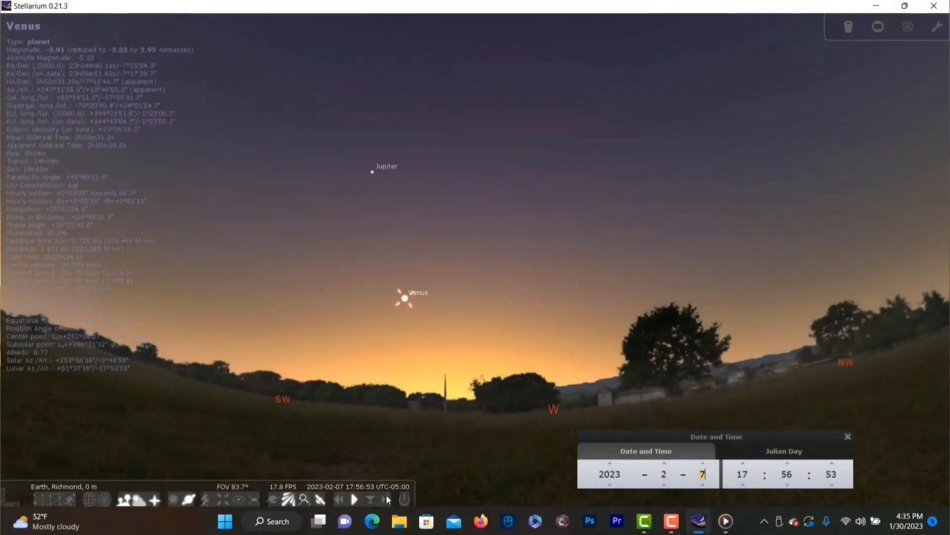
Select comet C/2022 E3 (ZTF) beside Mars on the February 11, 2023 evening sky.
{"action": "left_click", "coordinate": [384, 498]}
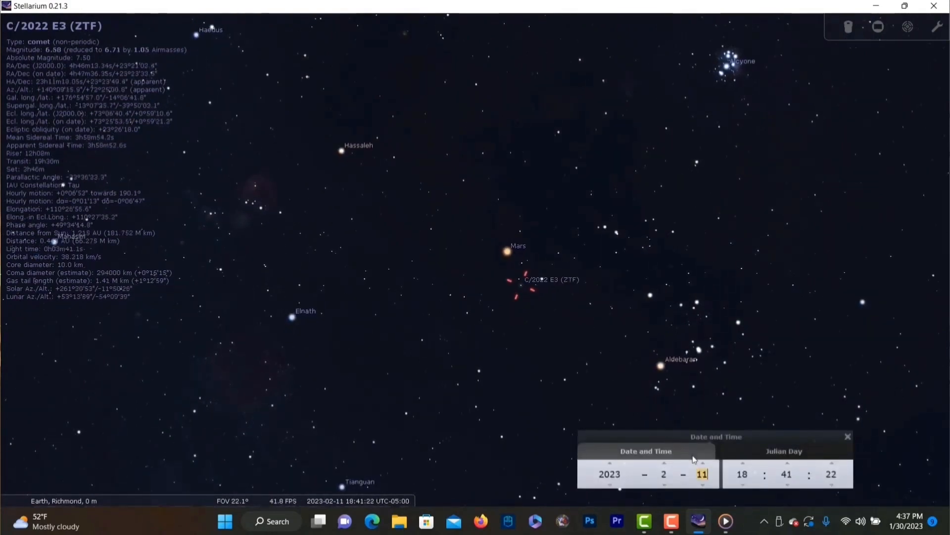
{"action": "left_click", "coordinate": [702, 482]}
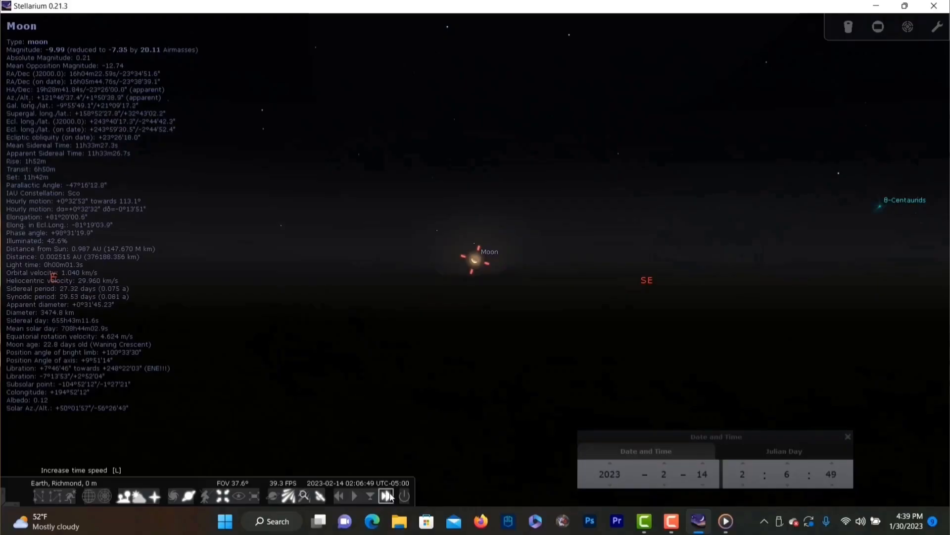
{"action": "scroll", "scroll_direction": "down", "scroll_amount": 3}
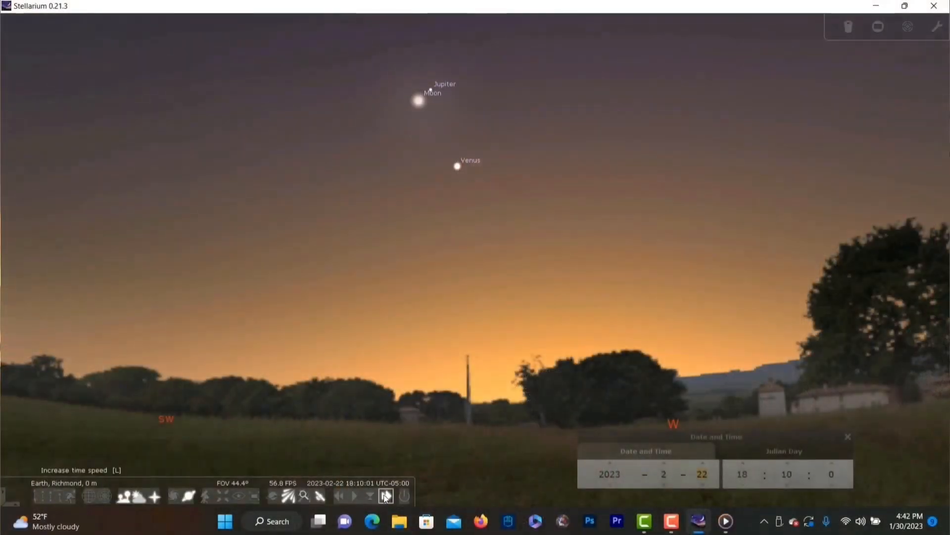
Run the February 22 dusk faster, normal, backward, then faster again to watch Moon–Jupiter.
{"action": "left_click", "coordinate": [385, 495]}
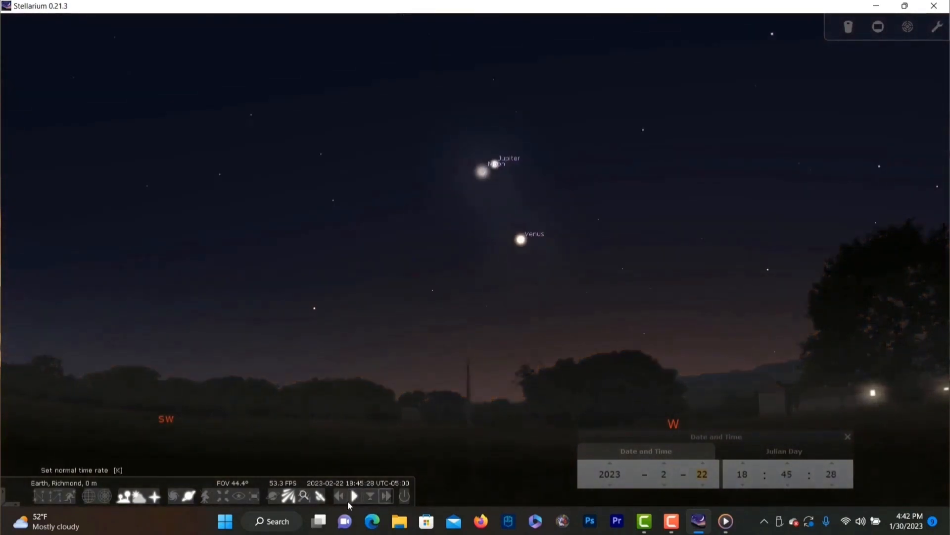
{"action": "left_click", "coordinate": [338, 496]}
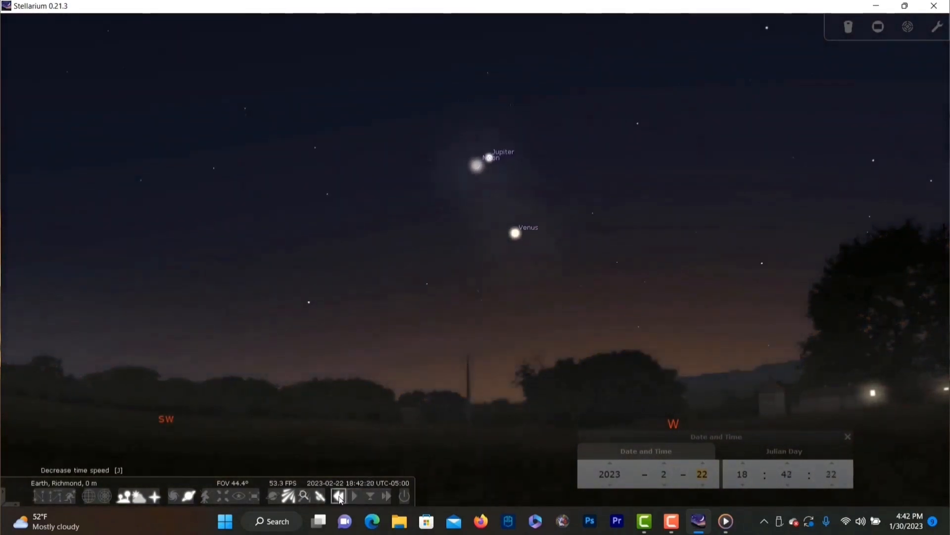
{"action": "left_click", "coordinate": [354, 495]}
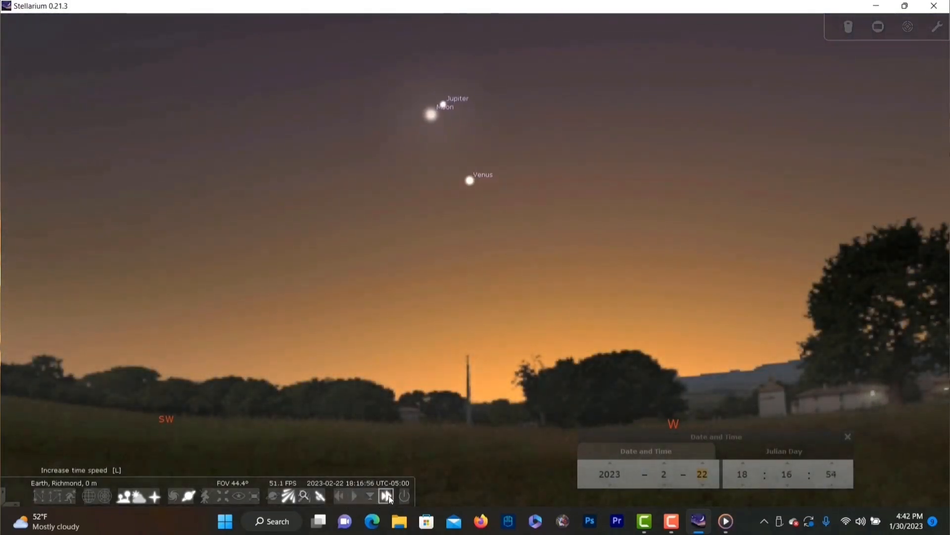
{"action": "left_click", "coordinate": [384, 495]}
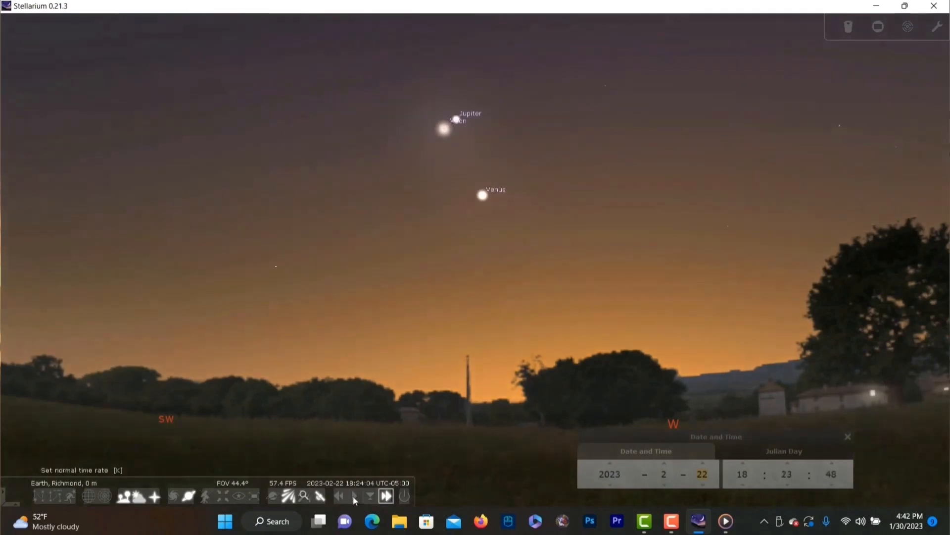
{"action": "left_click", "coordinate": [383, 495]}
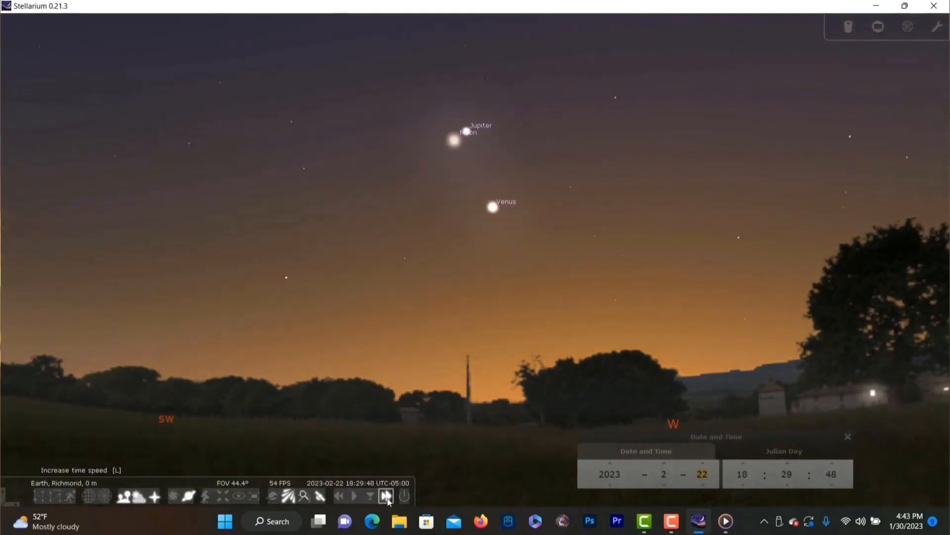
{"action": "left_click", "coordinate": [384, 496]}
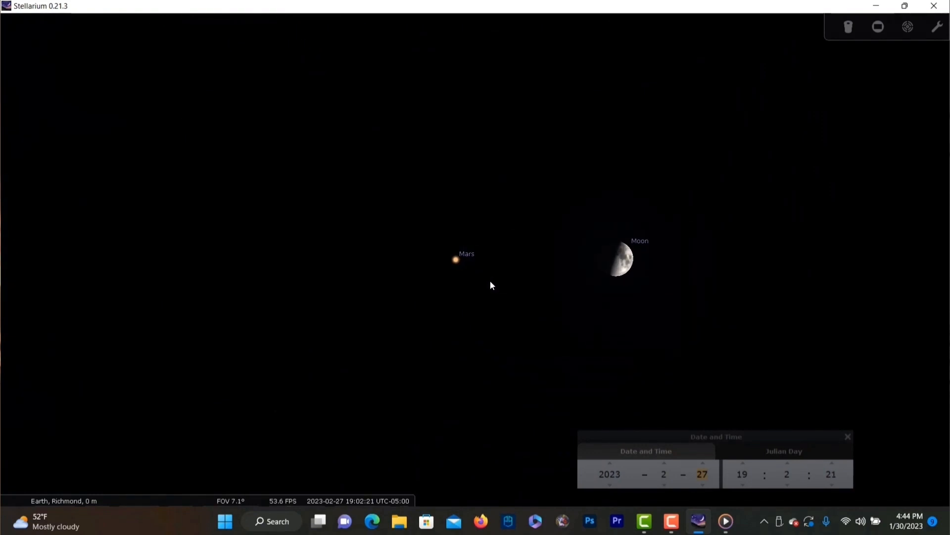
Zoom out over Mars with the Moon, then over Venus and Jupiter.
{"action": "scroll", "scroll_direction": "down", "scroll_amount": 3}
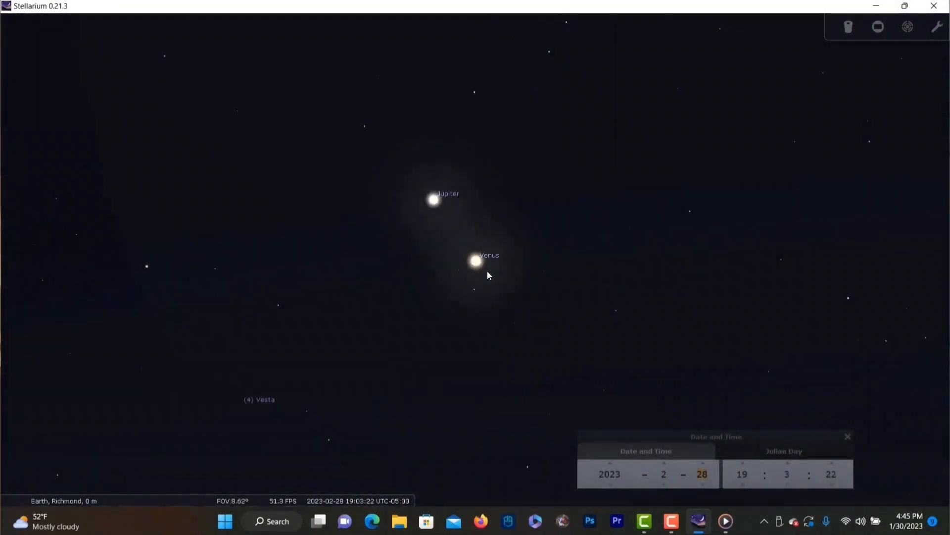
{"action": "scroll", "scroll_direction": "down", "scroll_amount": 3}
{"action": "type", "text": "8"}
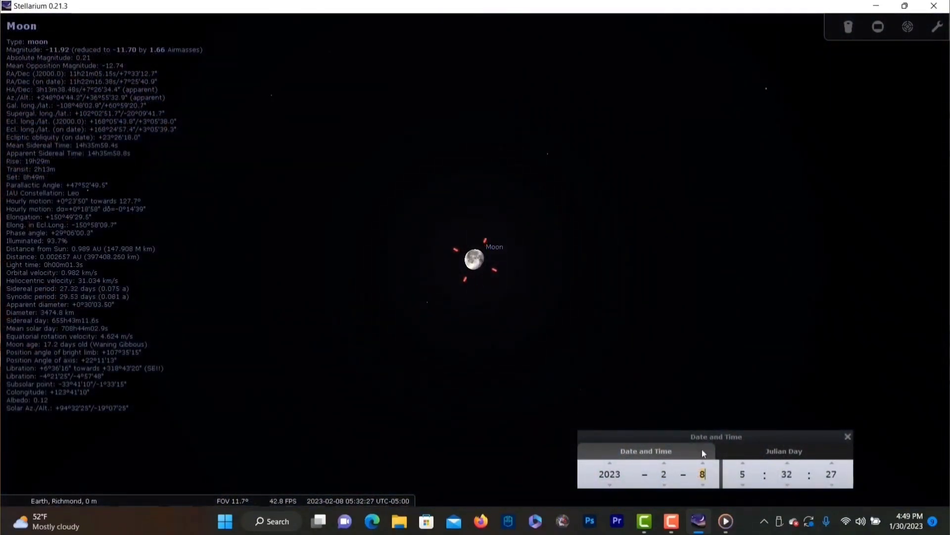
Advance the date one day to 5:32 a.m. on February 9, 2023.
{"action": "left_click", "coordinate": [703, 463]}
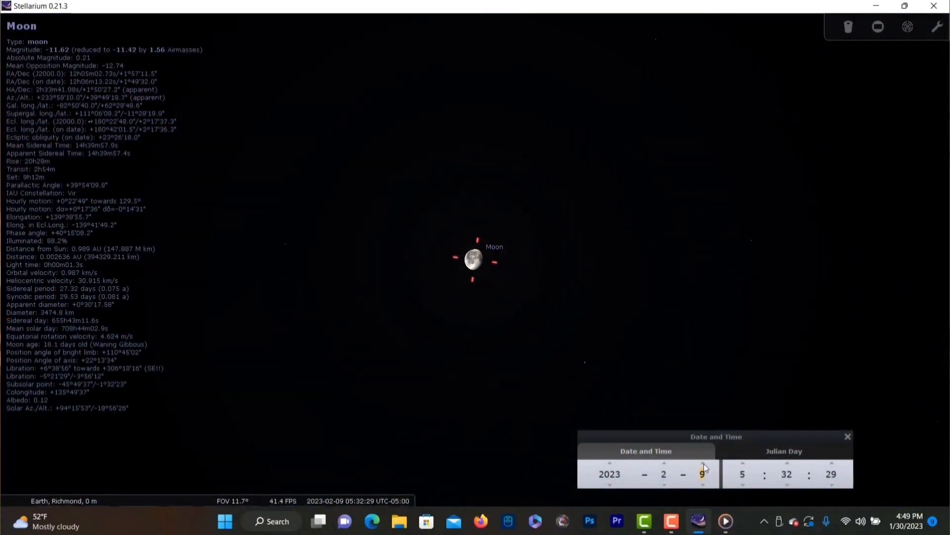